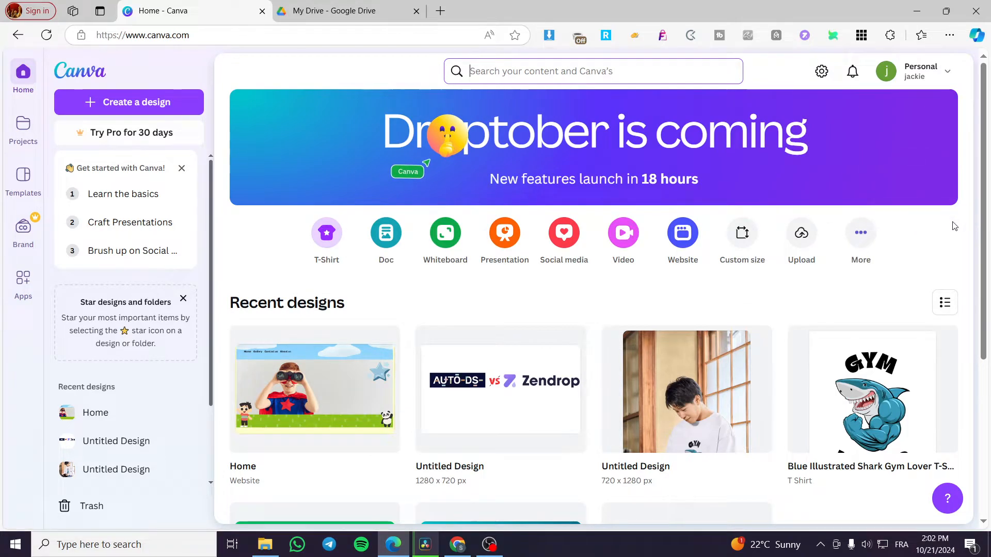
pyautogui.moveTo(946, 238)
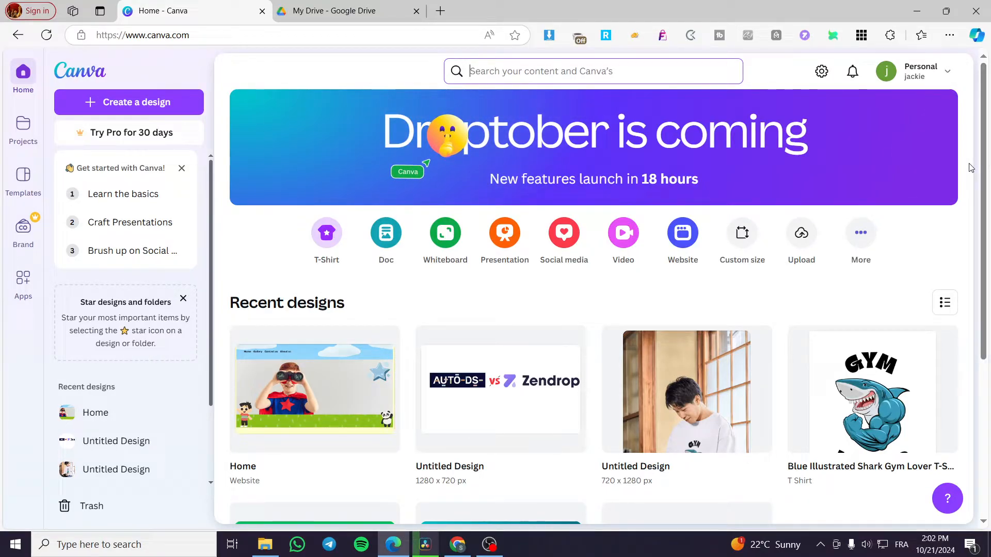
pyautogui.moveTo(668, 150)
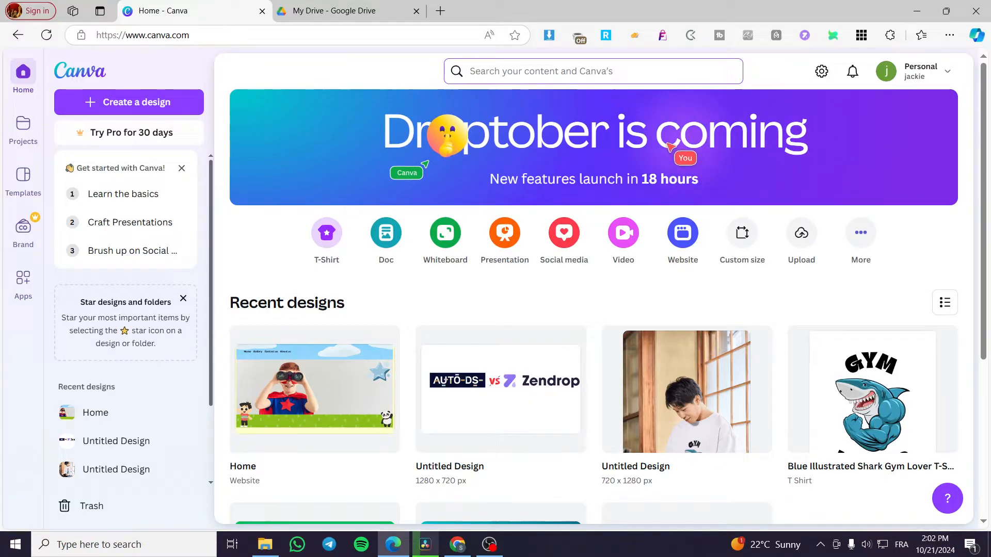
pyautogui.moveTo(195, 68)
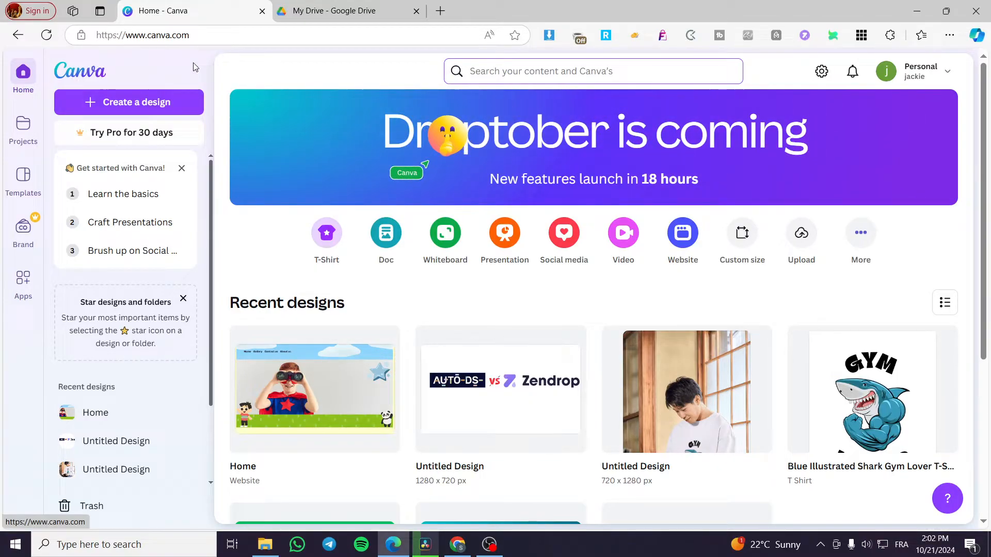
pyautogui.moveTo(948, 223)
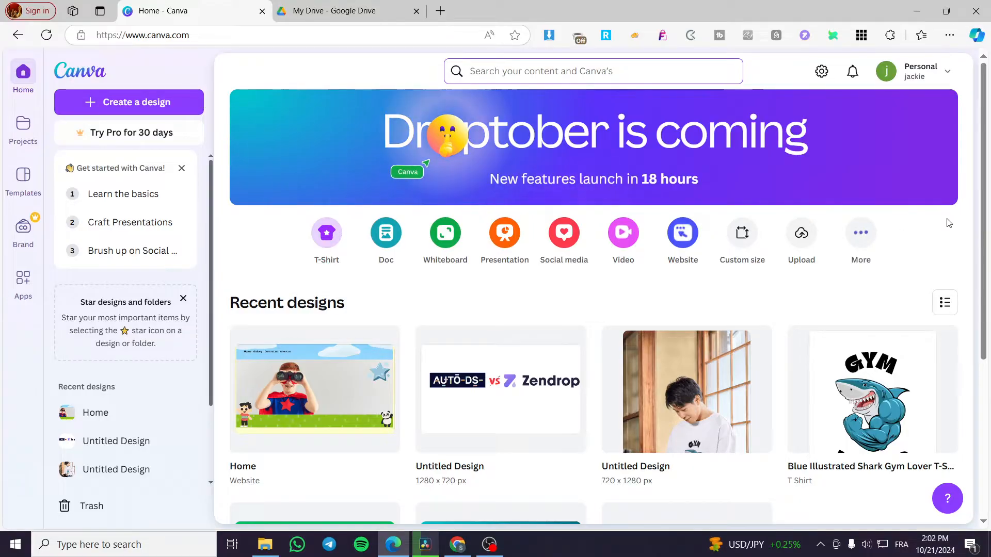
pyautogui.moveTo(142, 217)
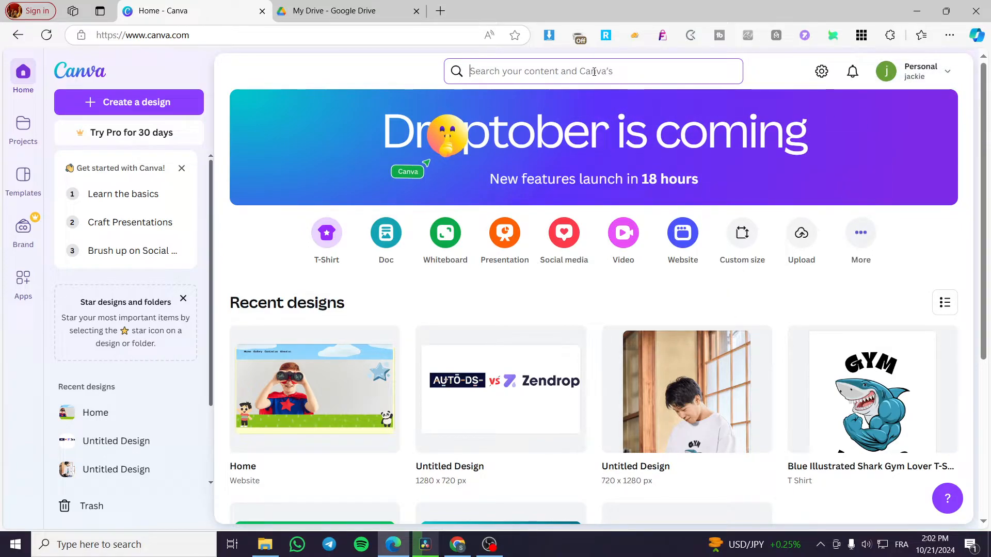
# Search my Canva content for 'website' to locate the Tech Website design
pyautogui.click(592, 72)
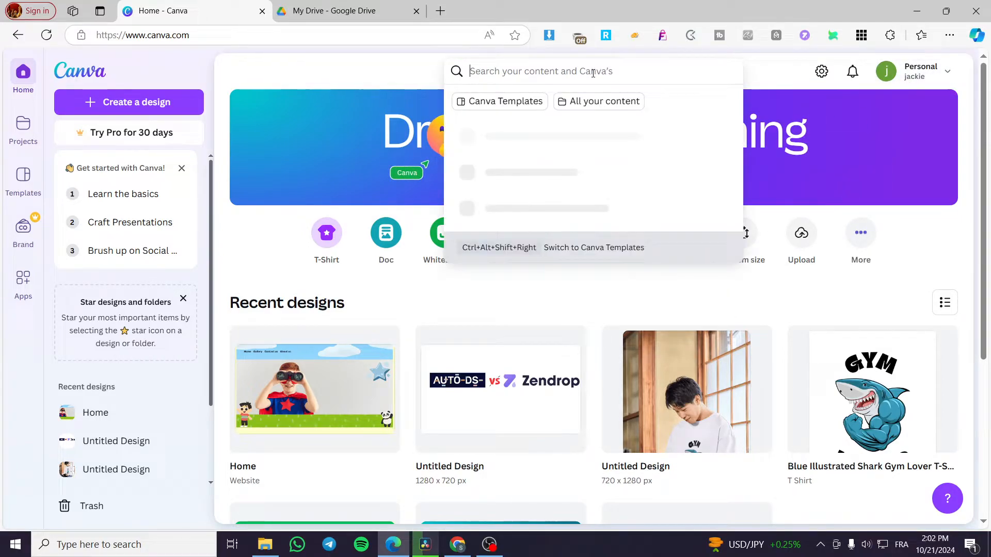
pyautogui.write('website')
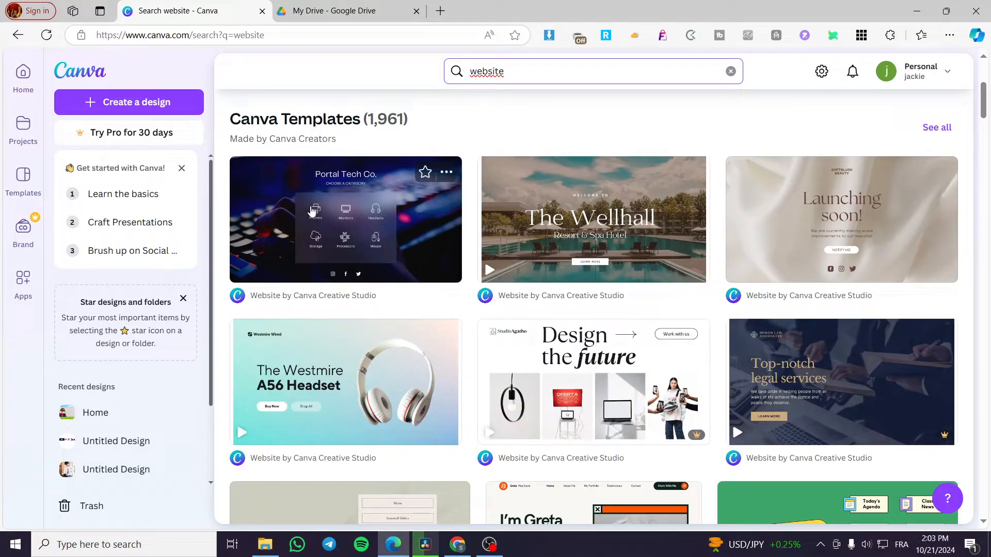
pyautogui.moveTo(795, 350)
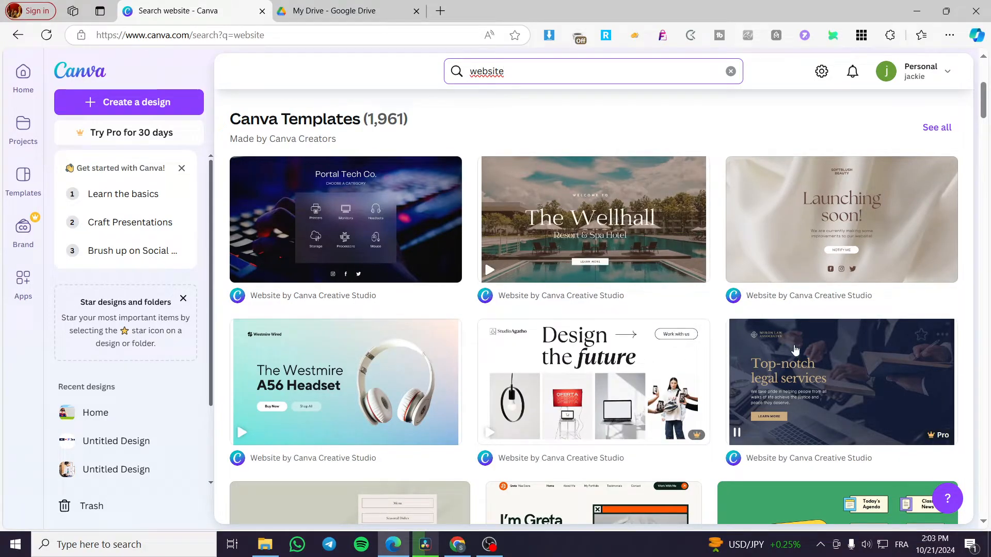
pyautogui.moveTo(575, 246)
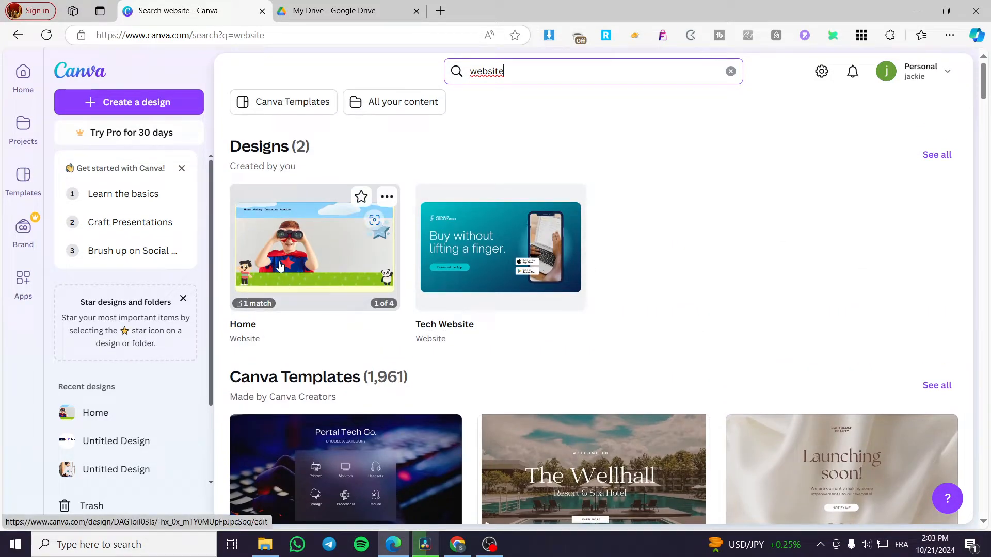
pyautogui.moveTo(562, 254)
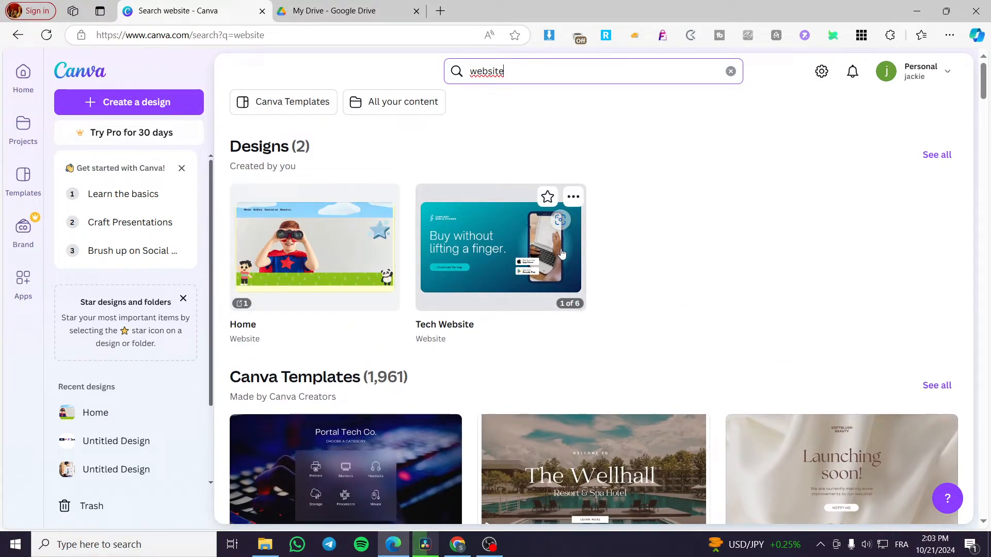
pyautogui.moveTo(482, 246)
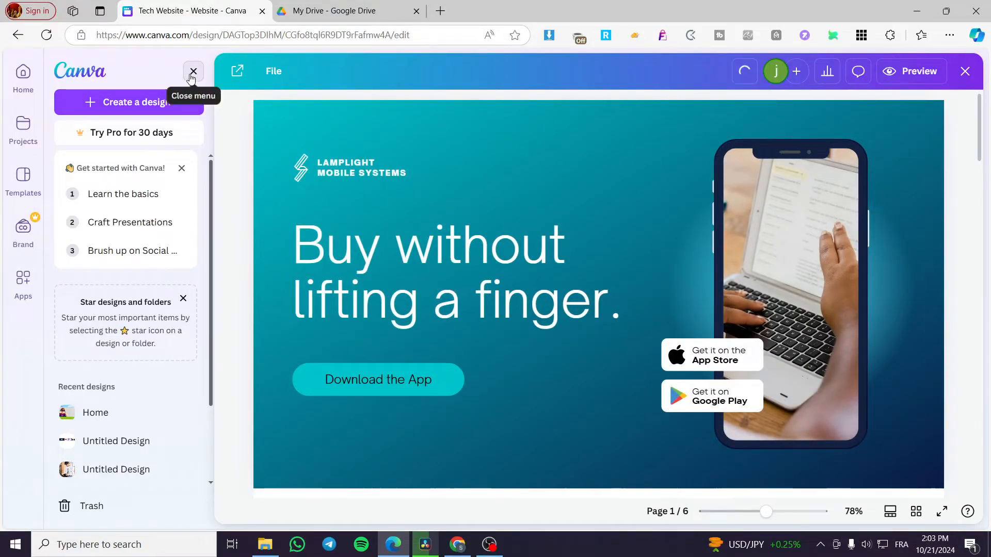
# Close the home sidebar and select the Download the App element in the editor
pyautogui.click(193, 71)
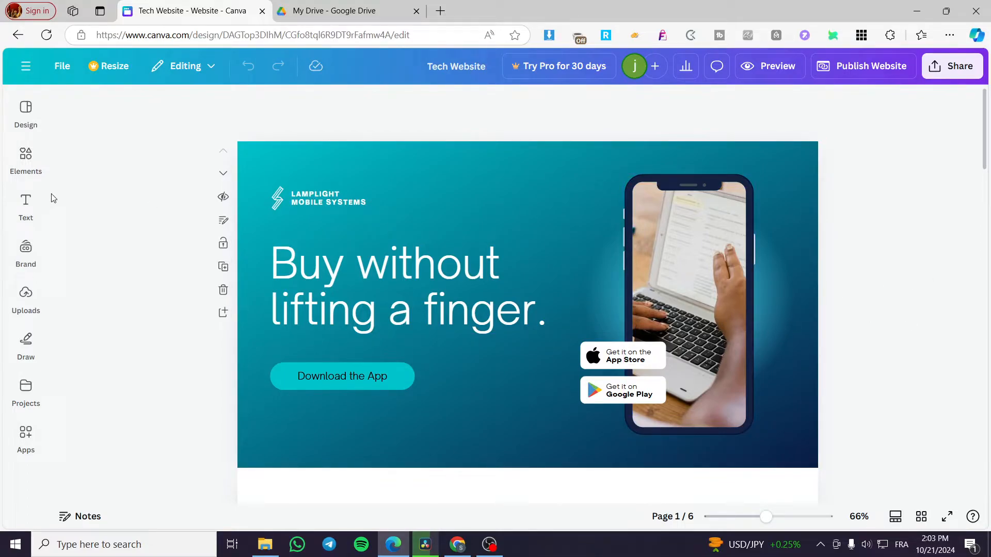
pyautogui.click(408, 288)
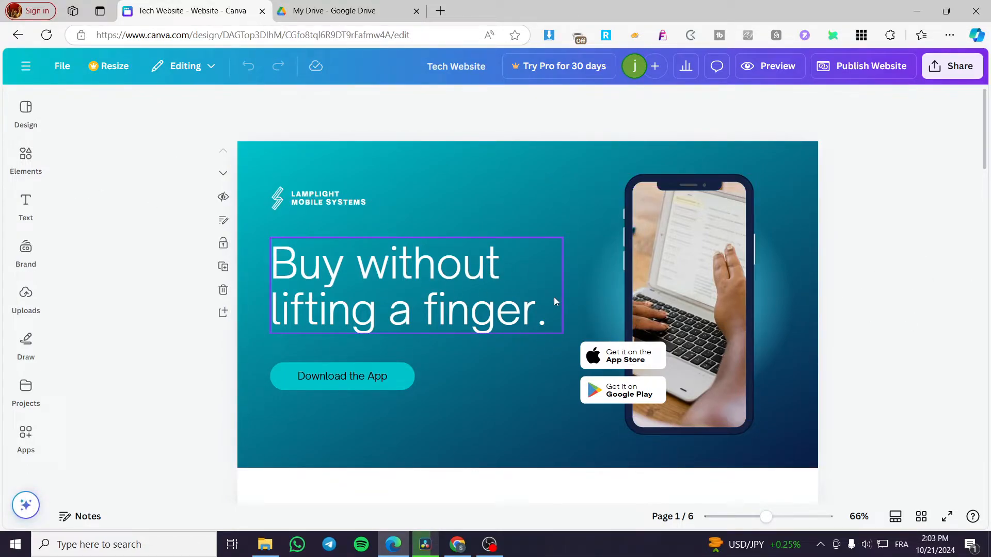
pyautogui.click(918, 303)
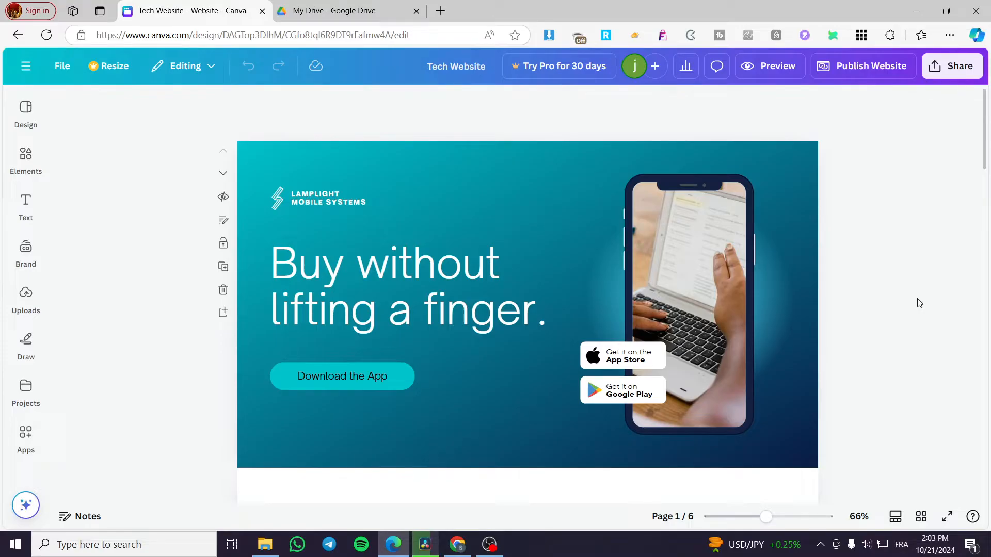
pyautogui.click(341, 376)
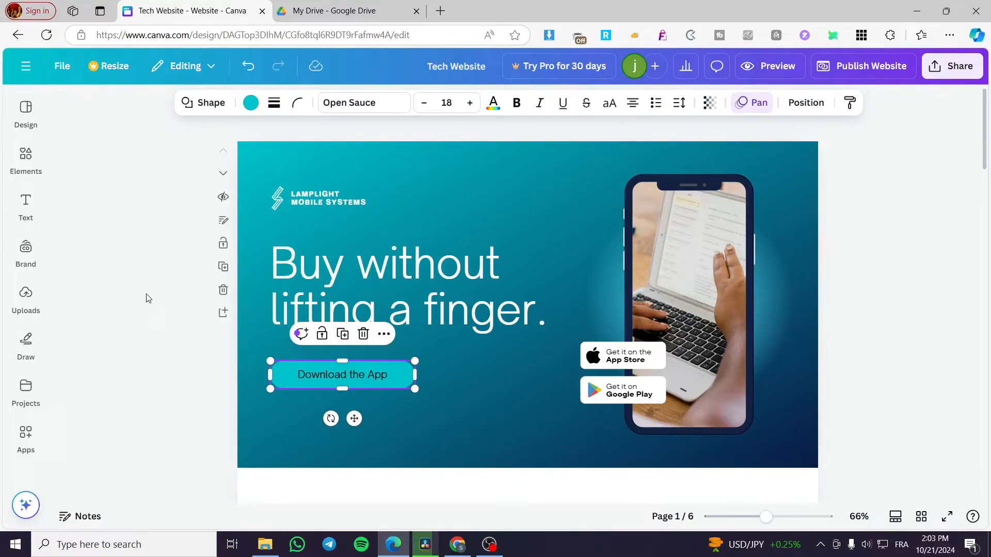
# Search Elements for 'button' graphics and place a purple-blue gradient pill under Download the App
pyautogui.click(25, 161)
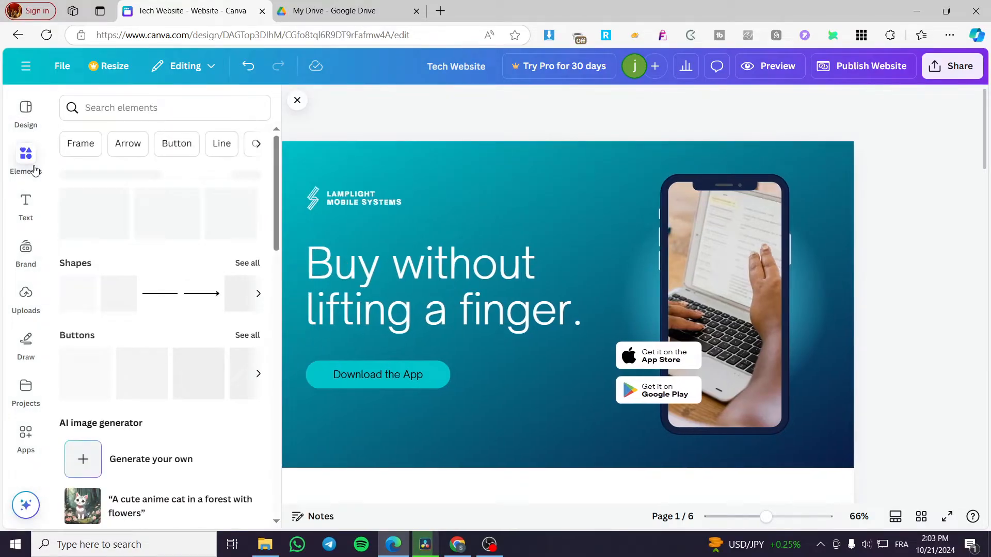
pyautogui.click(164, 107)
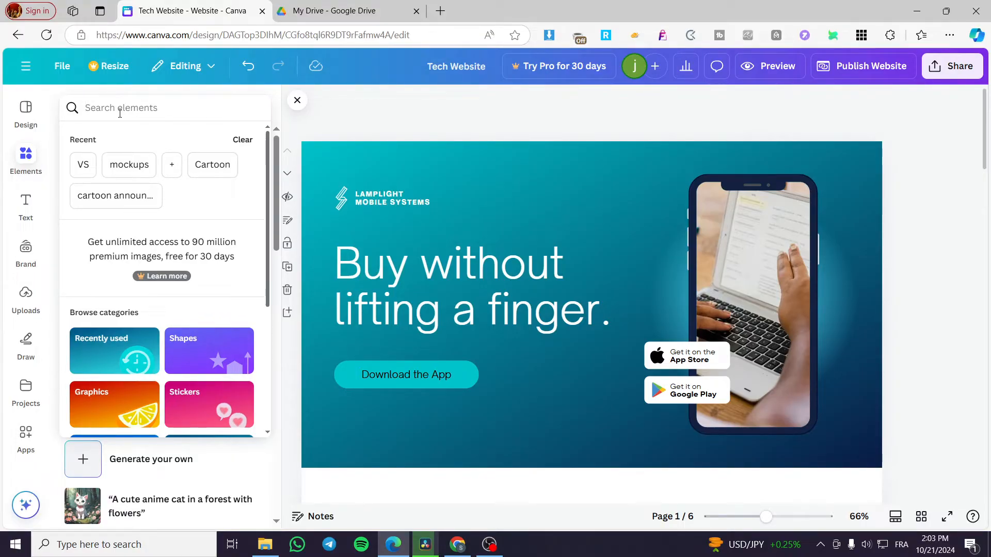
pyautogui.write('button')
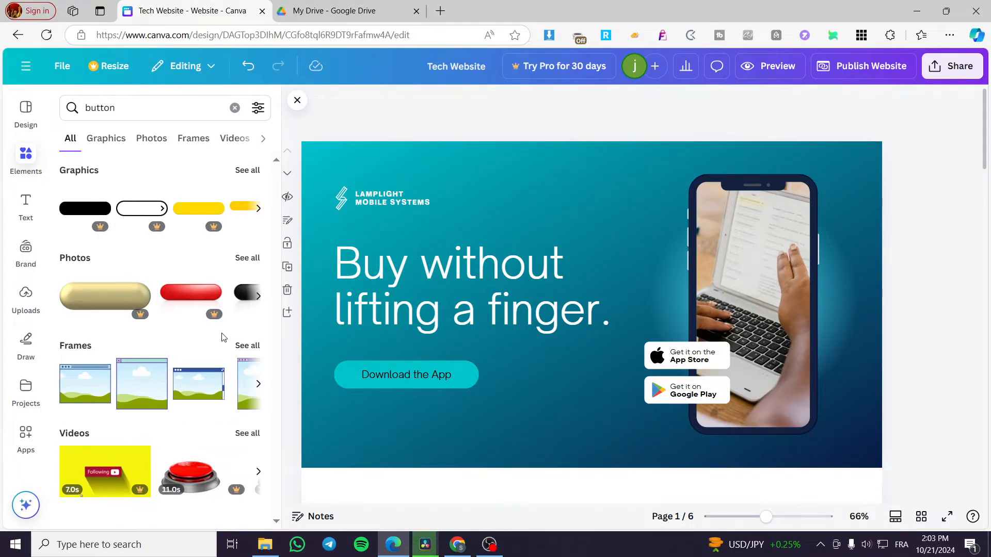
pyautogui.click(107, 139)
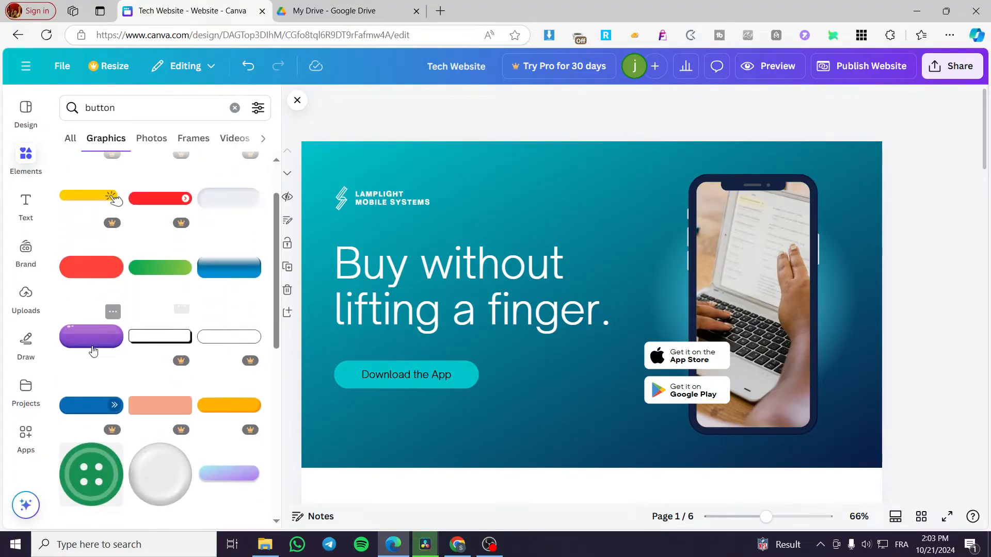
pyautogui.scroll(-3)
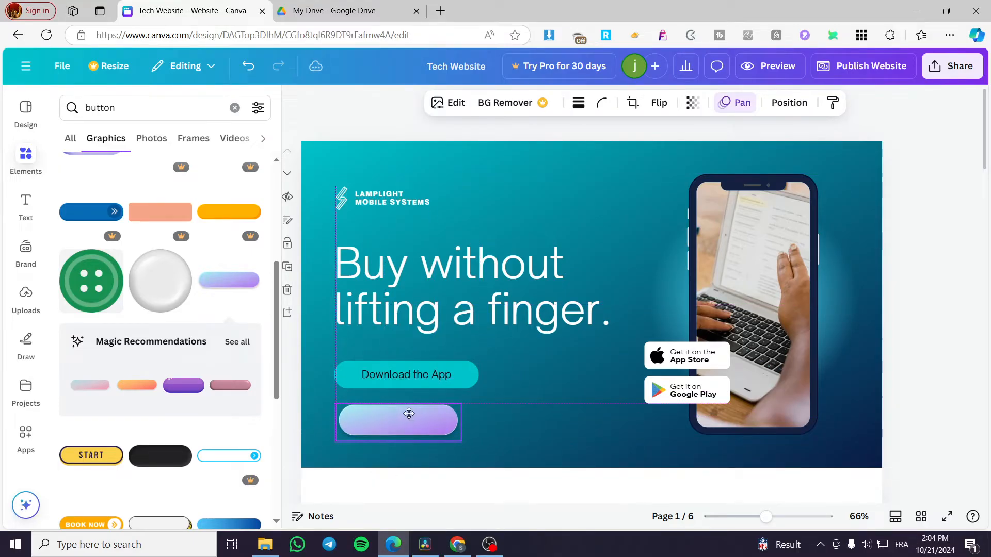
pyautogui.click(398, 421)
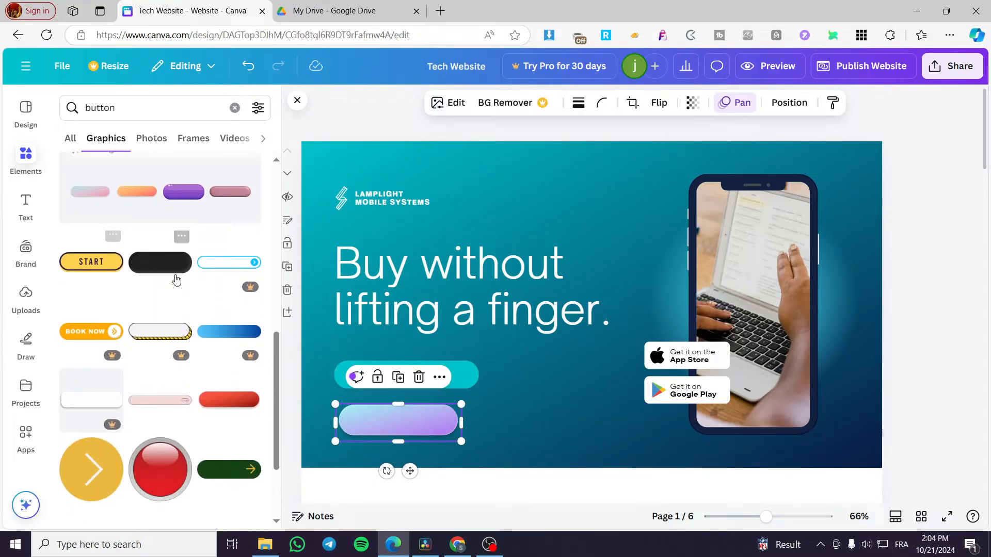
pyautogui.scroll(-3)
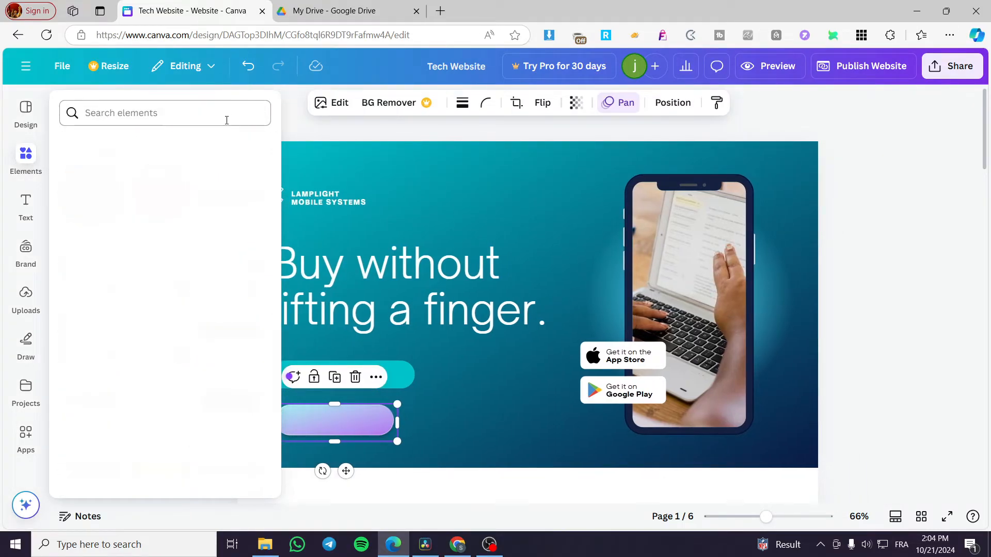
# Add a rounded square shape beside the gradient pill and fill it green
pyautogui.click(25, 161)
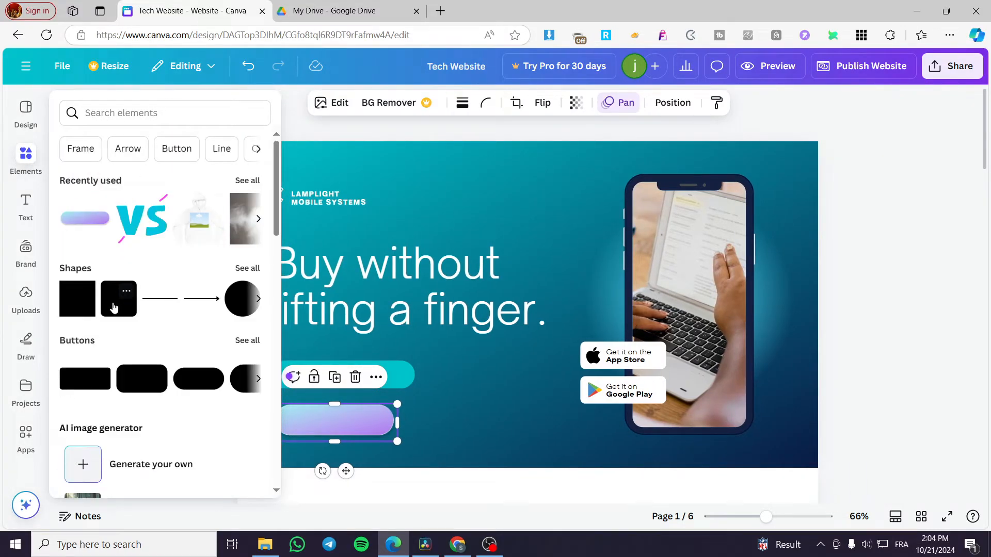
pyautogui.moveTo(77, 310)
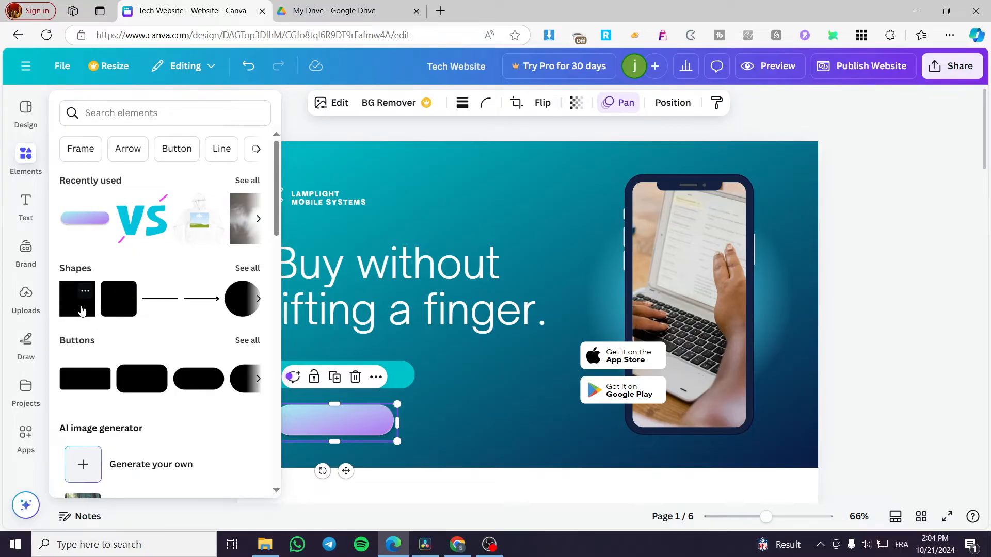
pyautogui.click(527, 303)
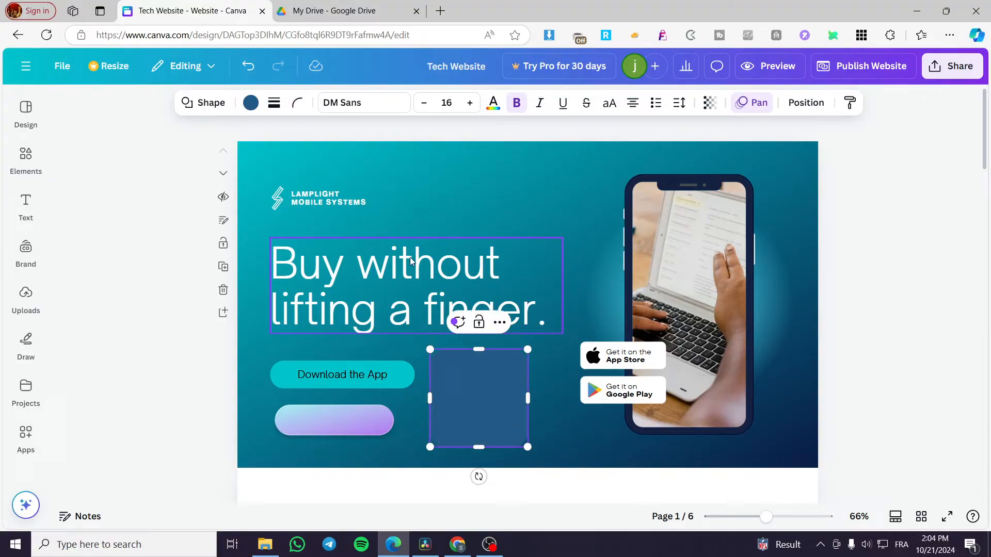
pyautogui.click(250, 102)
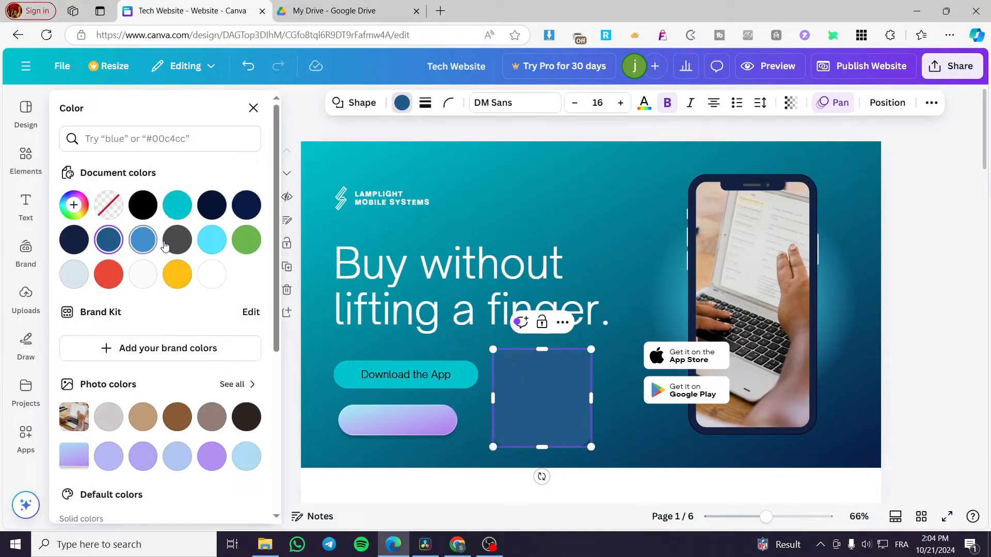
pyautogui.click(176, 205)
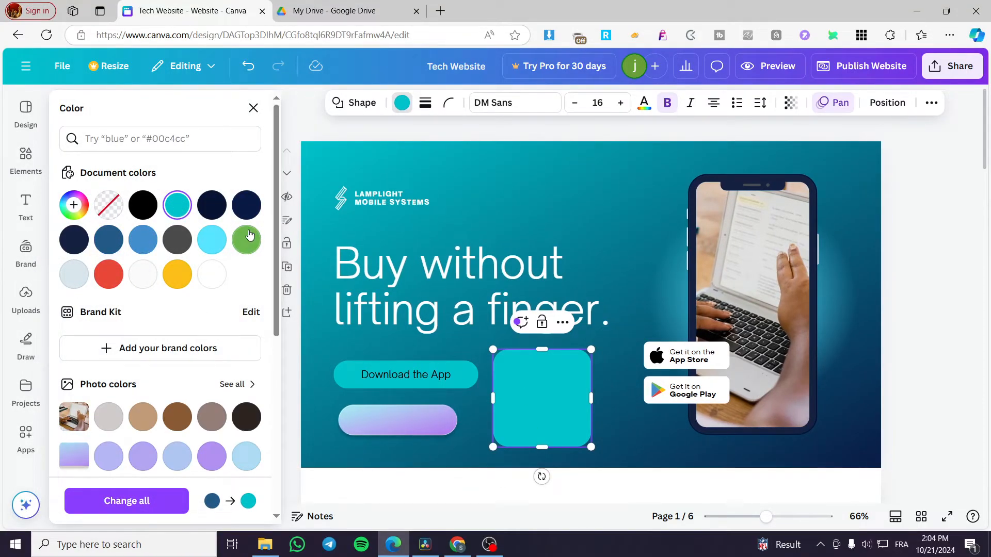
pyautogui.click(245, 240)
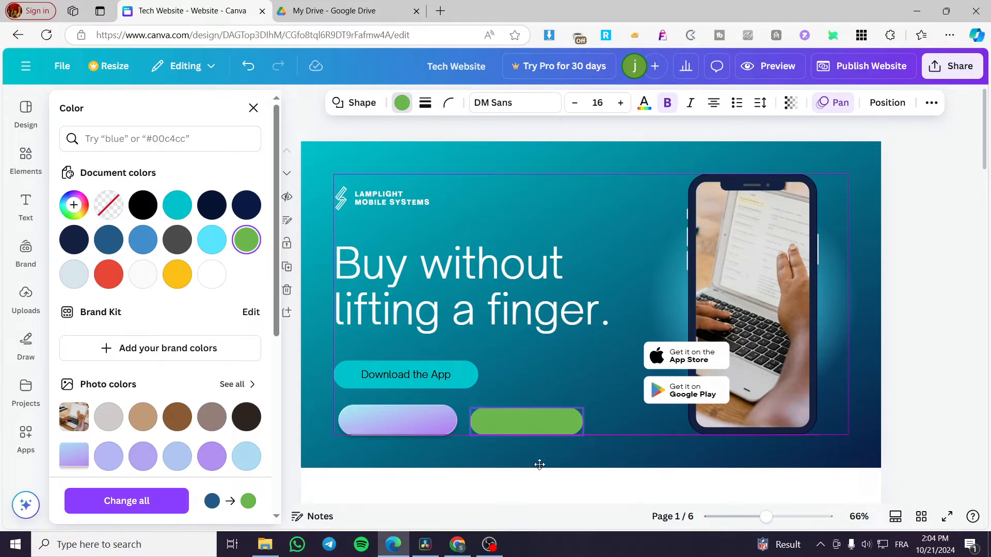
pyautogui.click(253, 108)
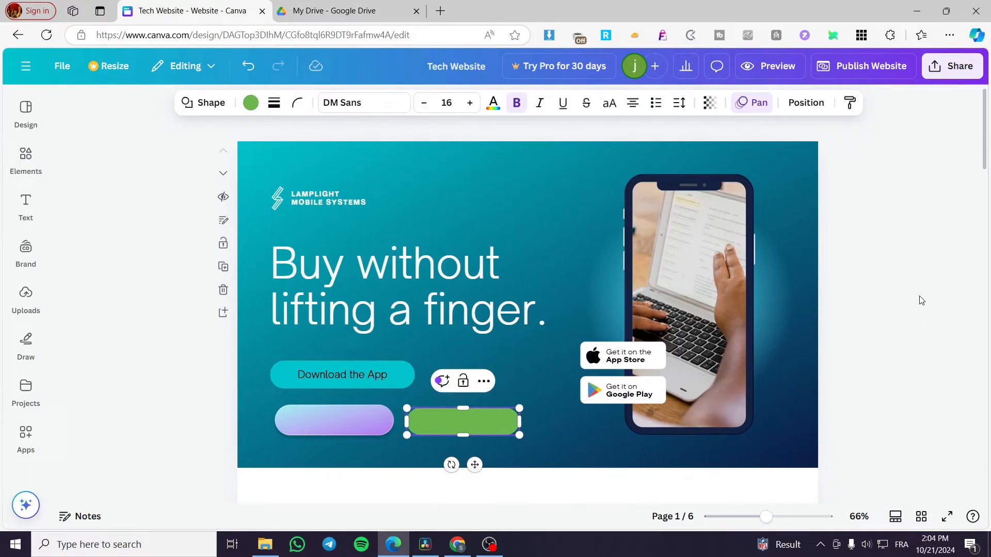
# Return to the elements library and switch to the Text section for a heading
pyautogui.click(25, 160)
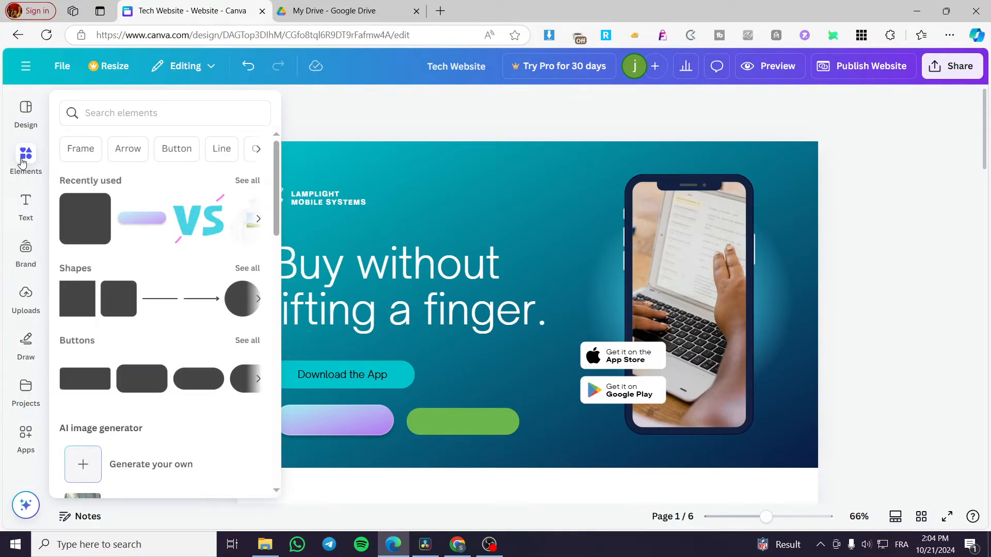
pyautogui.click(25, 208)
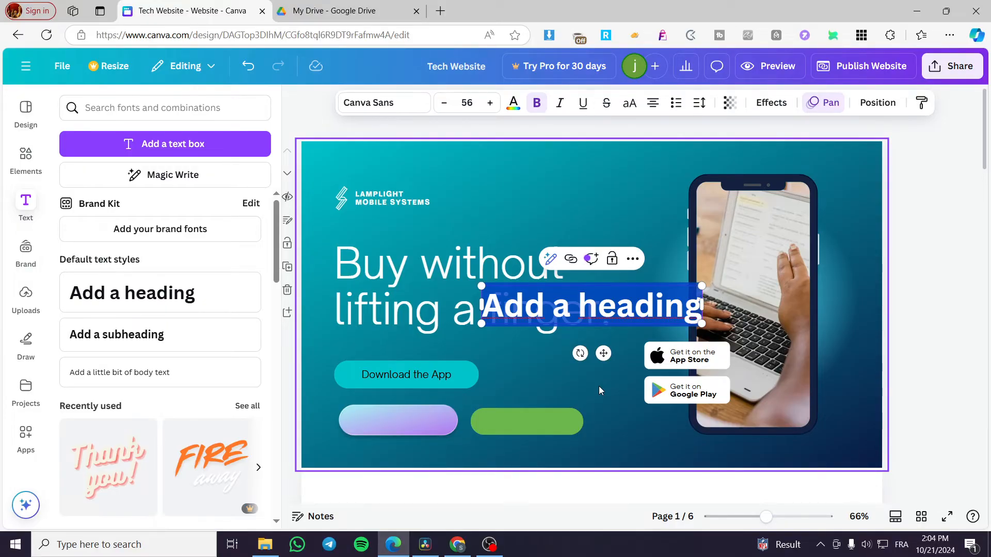
# Make the heading read 'Buy NOW', shrink it to about size 28 and place it on the purple pill
pyautogui.write('Buy NOW')
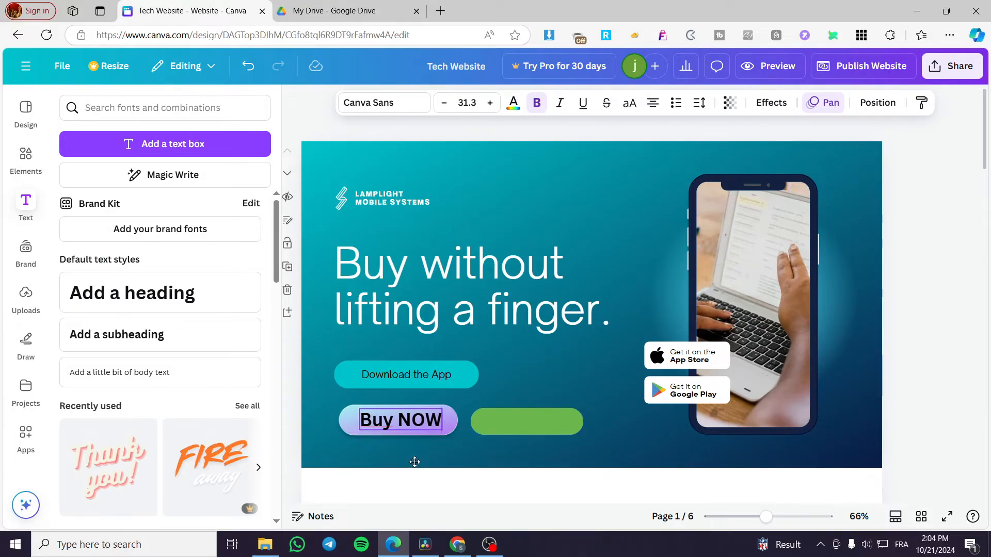
pyautogui.click(398, 420)
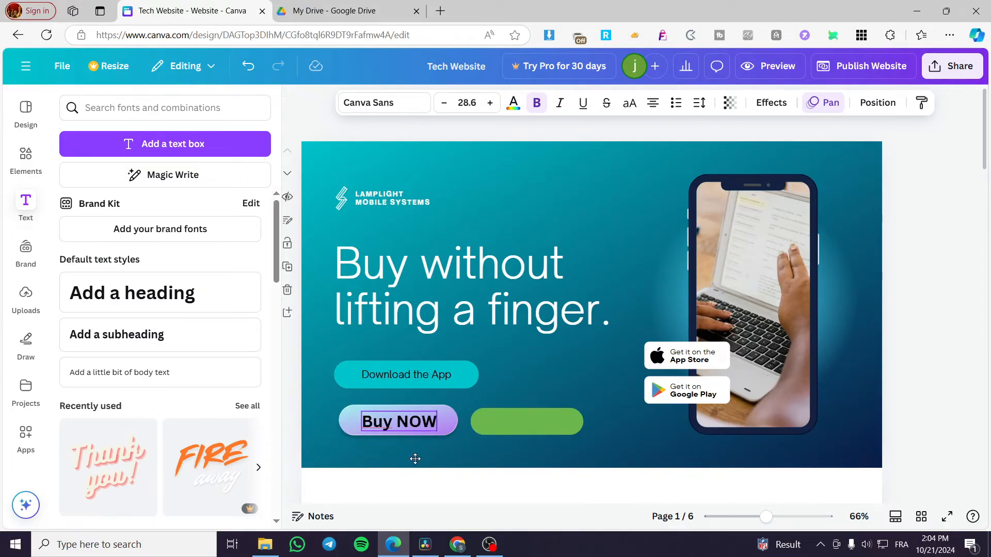
pyautogui.click(398, 421)
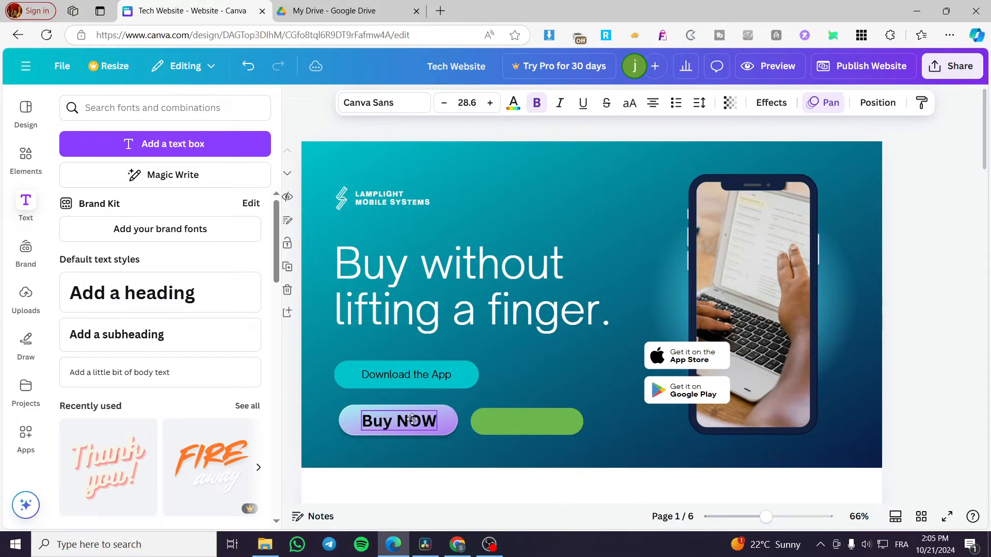
pyautogui.click(397, 421)
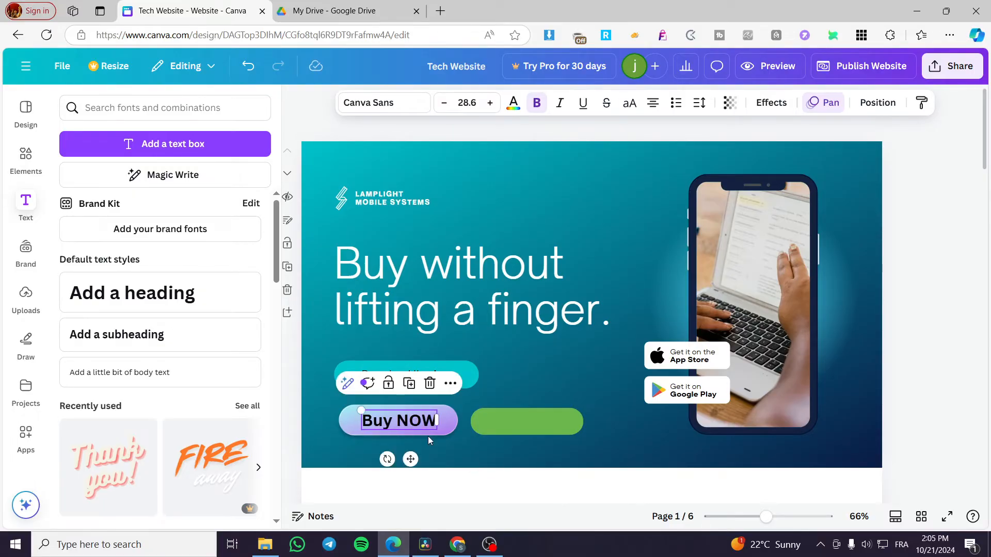
pyautogui.moveTo(392, 115)
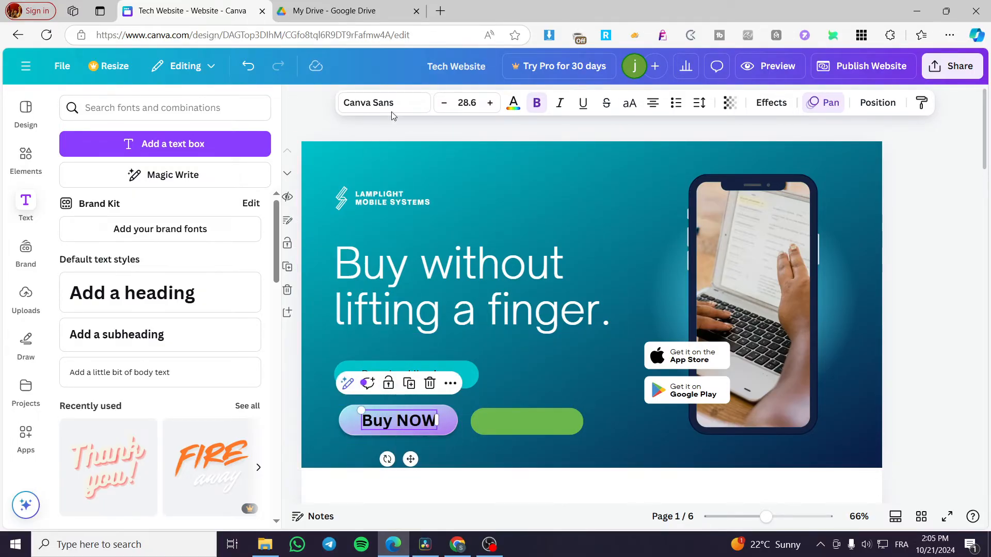
# Set the purple pill's Buy NOW label in the Ample Display font
pyautogui.click(378, 102)
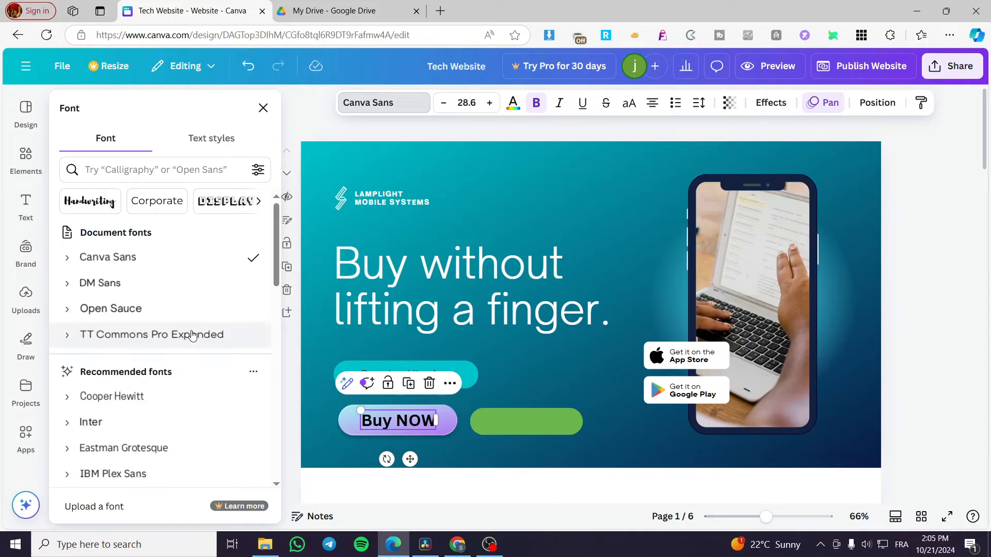
pyautogui.click(225, 201)
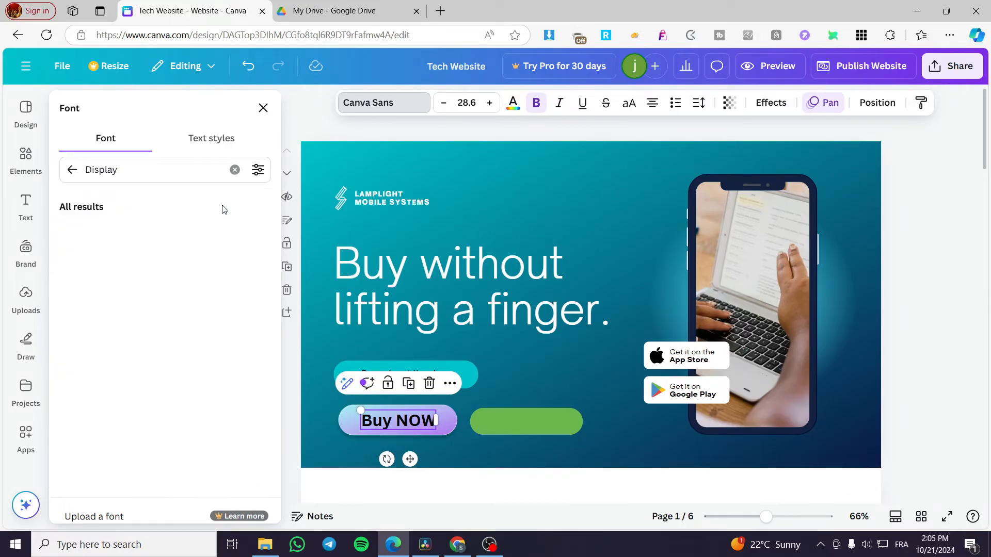
pyautogui.click(117, 258)
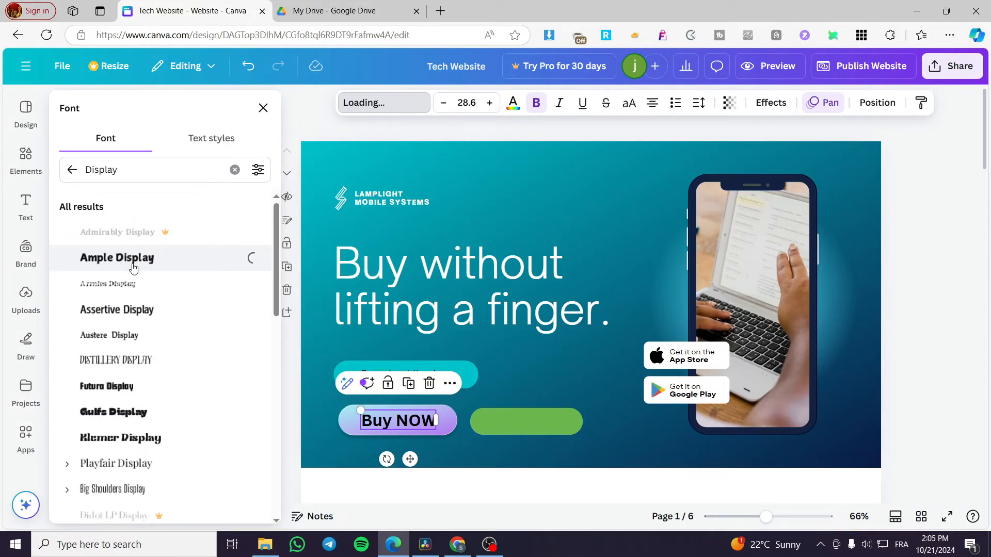
# Duplicate the label in Gulfs Display and move the copy onto the green pill
pyautogui.click(117, 258)
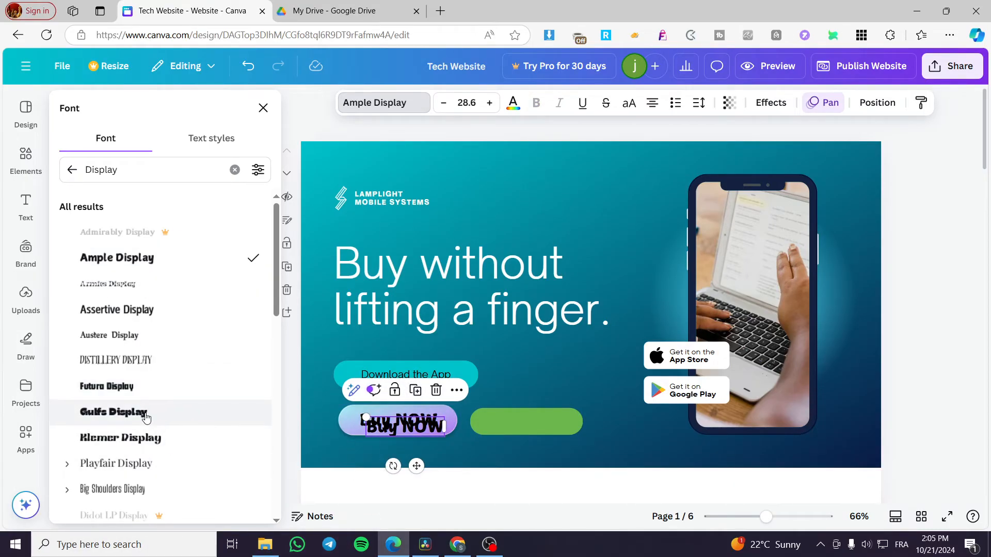
pyautogui.click(114, 412)
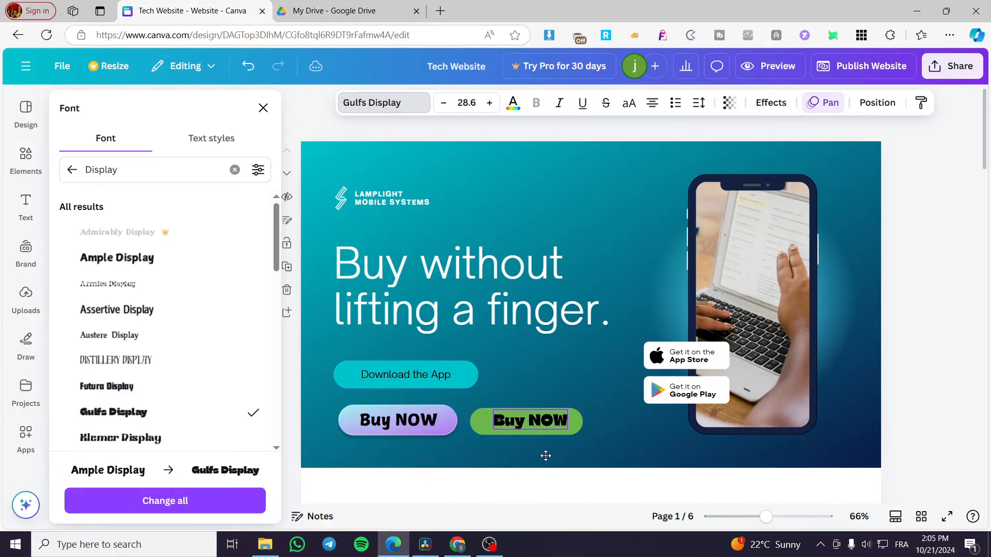
pyautogui.click(530, 420)
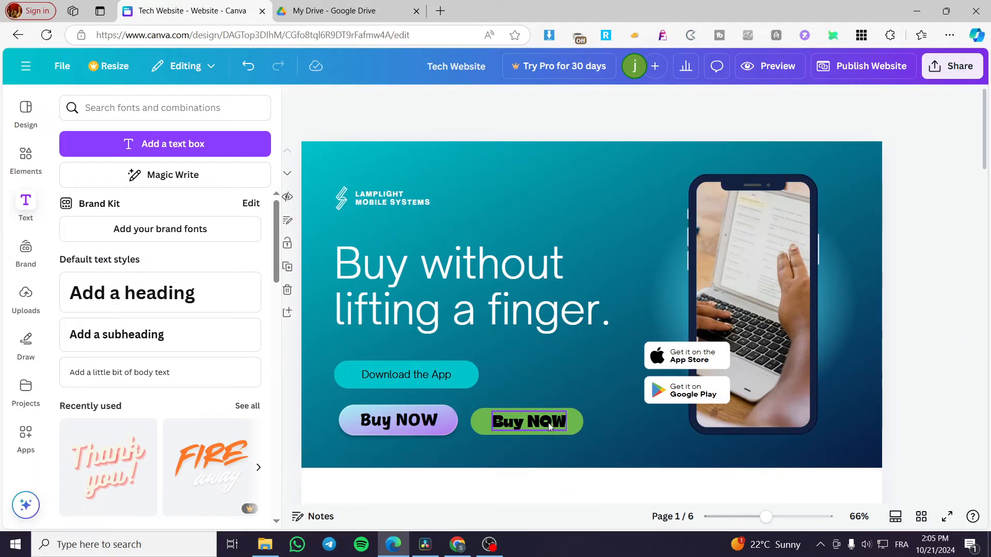
pyautogui.click(397, 420)
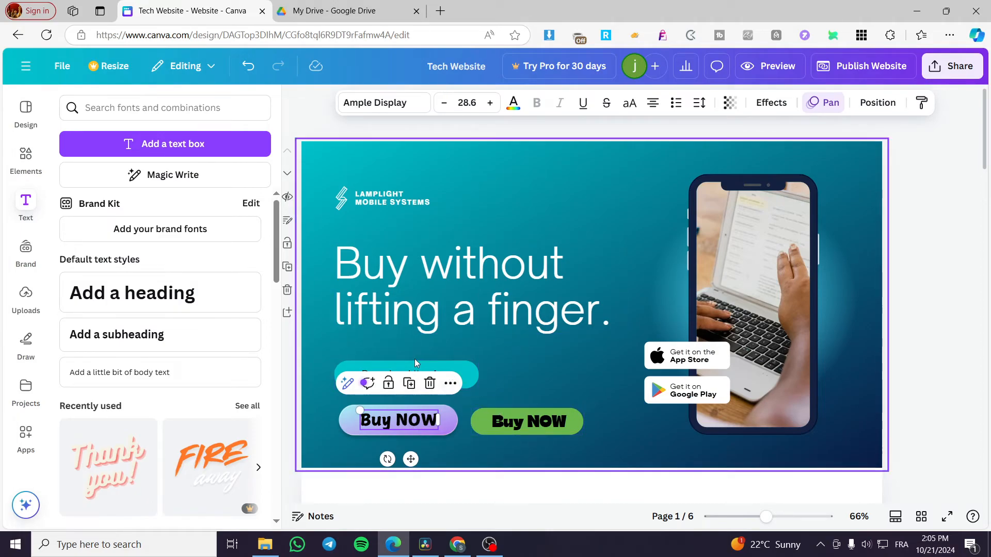
# Group the purple pill with its Buy NOW label
pyautogui.click(398, 420)
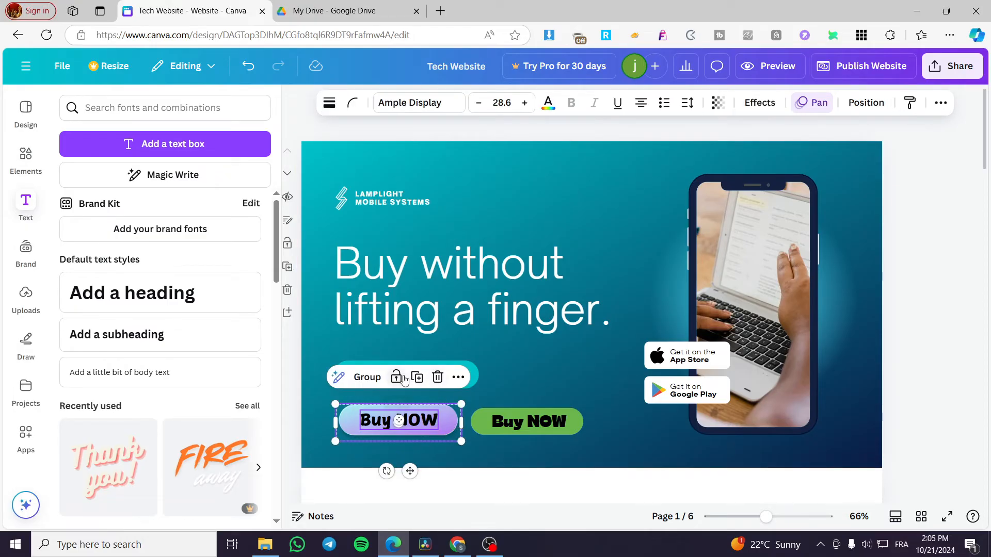
pyautogui.rightClick(396, 420)
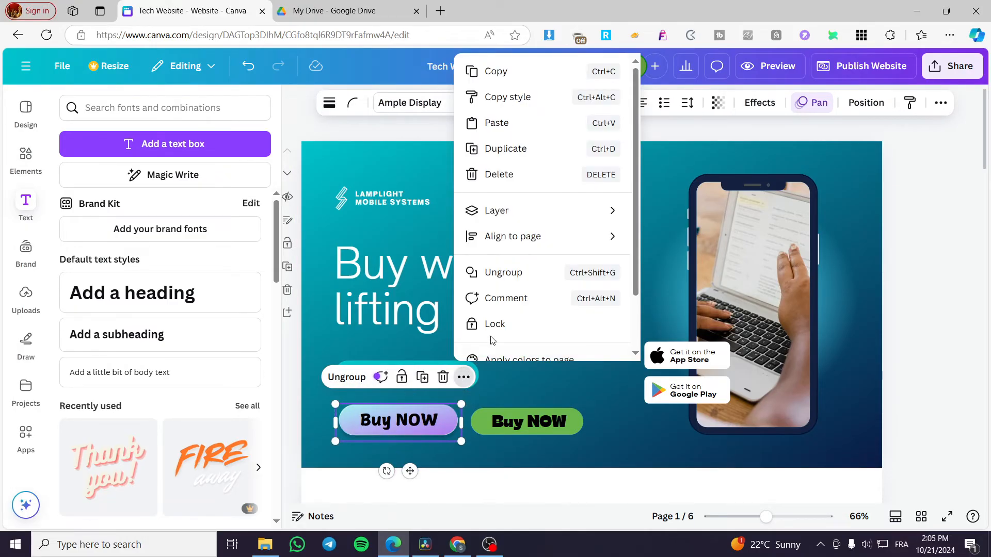
pyautogui.scroll(-3)
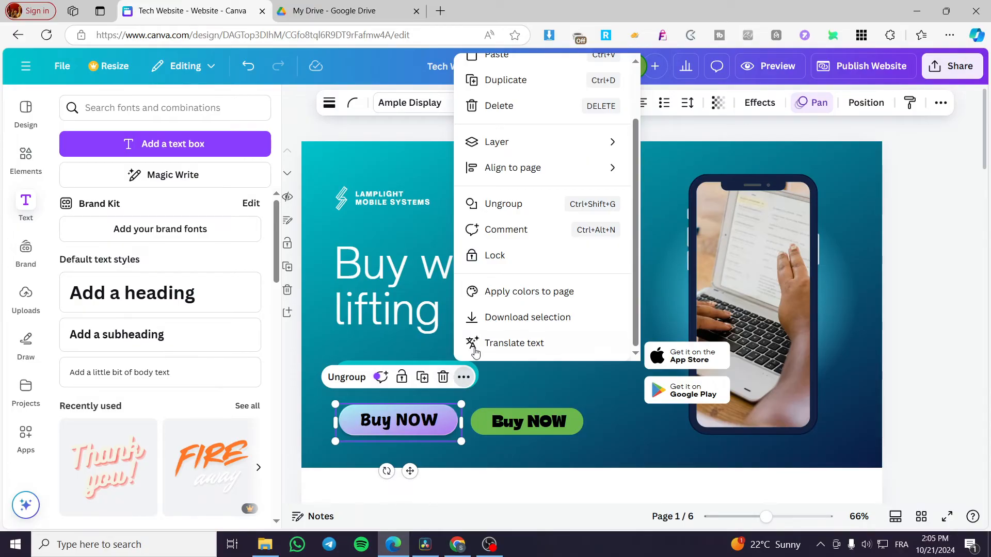
pyautogui.click(504, 203)
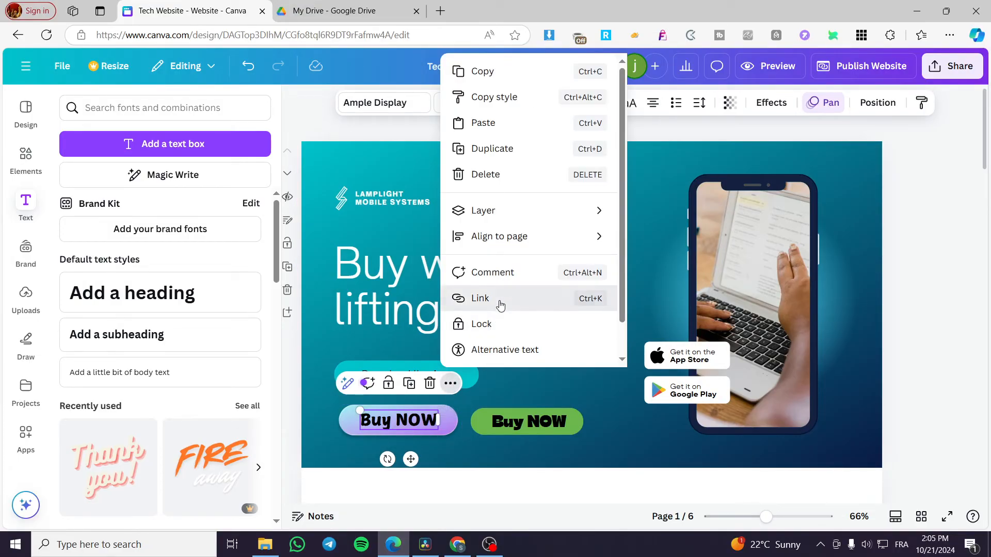
# Link the purple Buy NOW to page 2 - About and the green Buy NOW to page 4 - Reviews
pyautogui.click(479, 297)
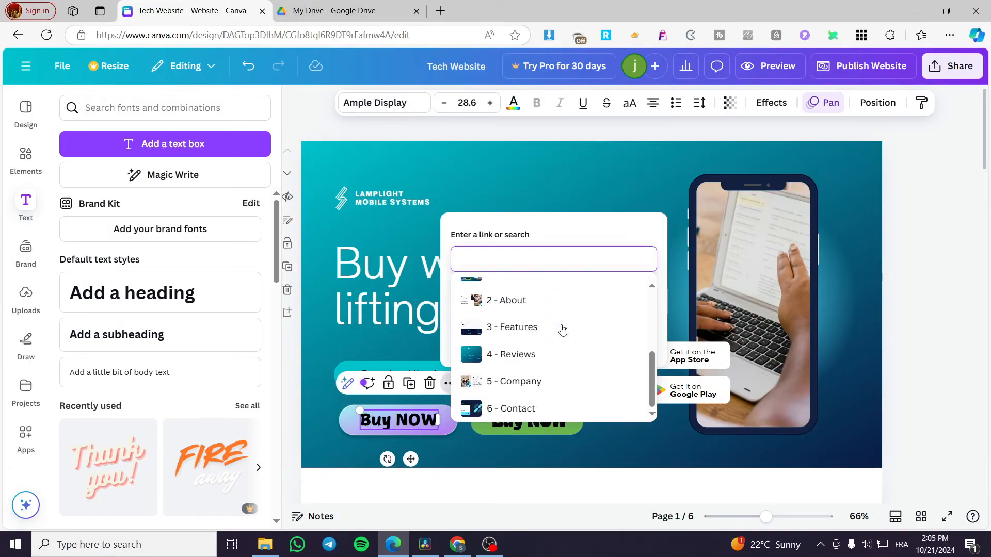
pyautogui.scroll(3)
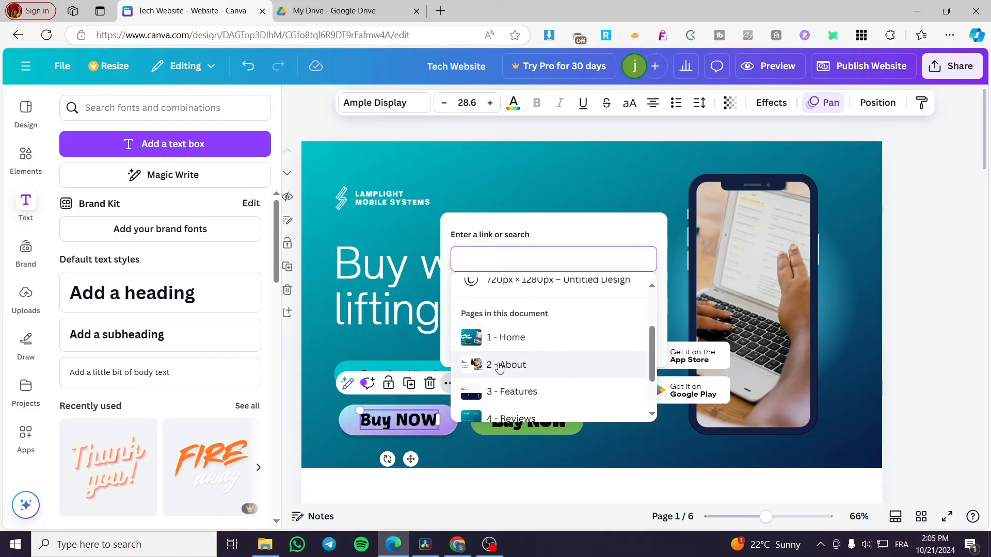
pyautogui.click(505, 365)
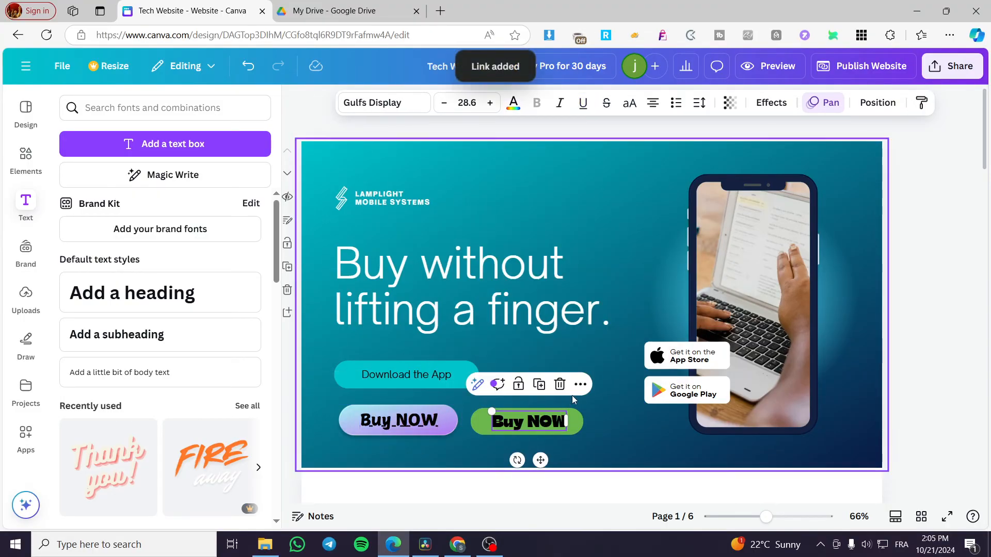
pyautogui.click(517, 384)
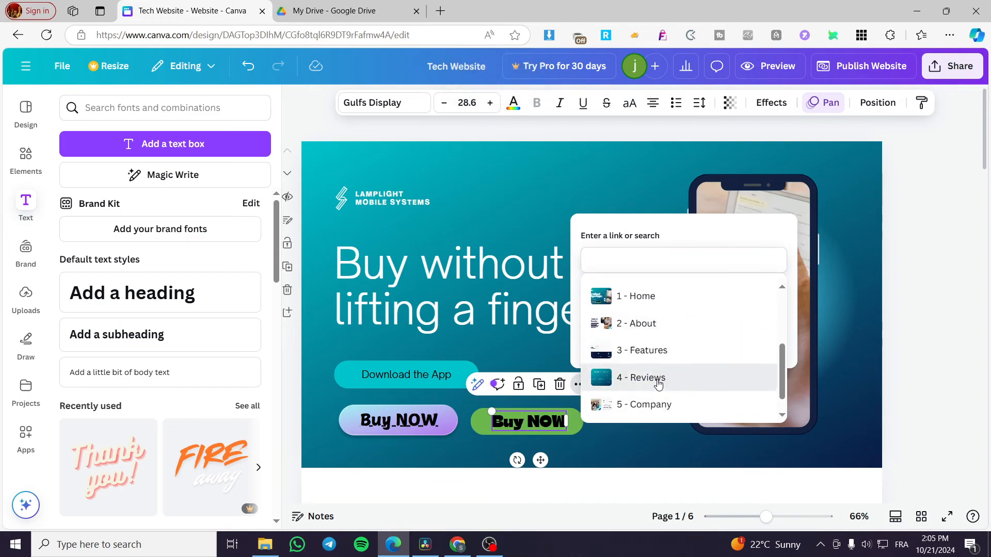
pyautogui.click(639, 378)
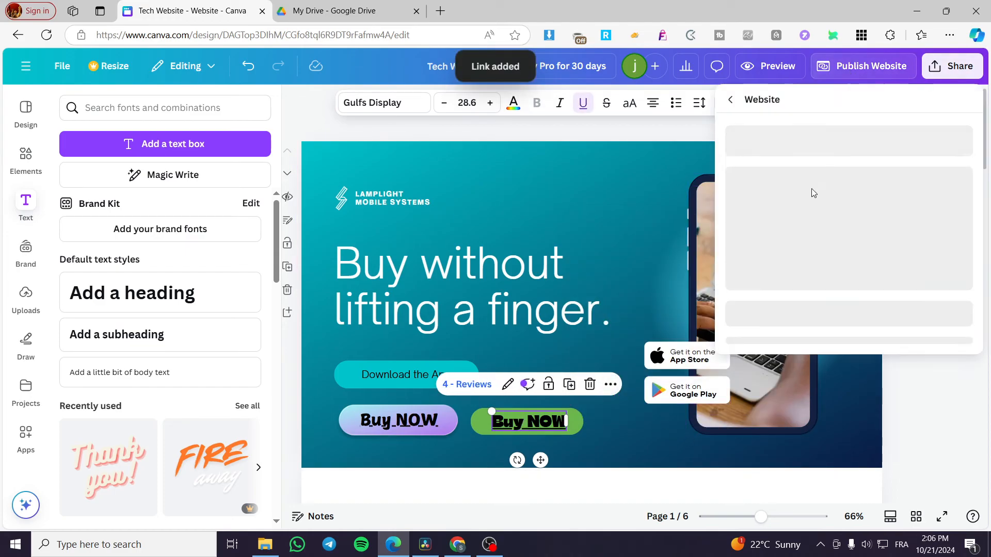
# Publish the Tech Website live at its canva.site address
pyautogui.click(861, 66)
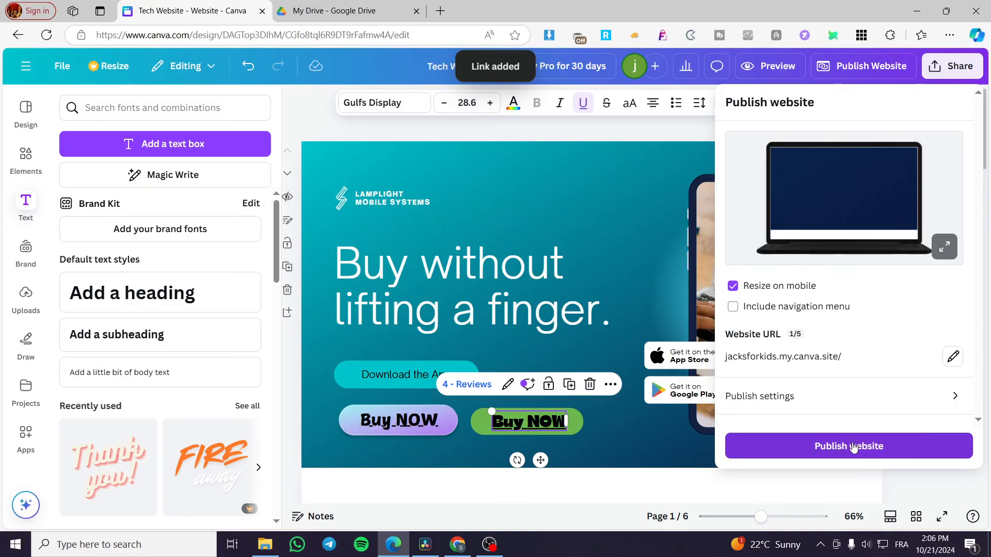
pyautogui.click(849, 446)
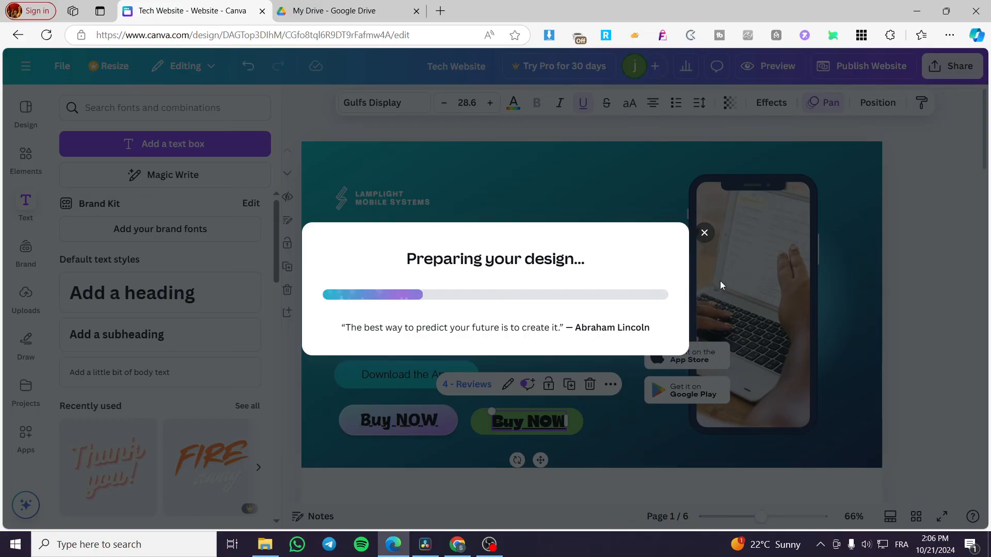
pyautogui.moveTo(376, 449)
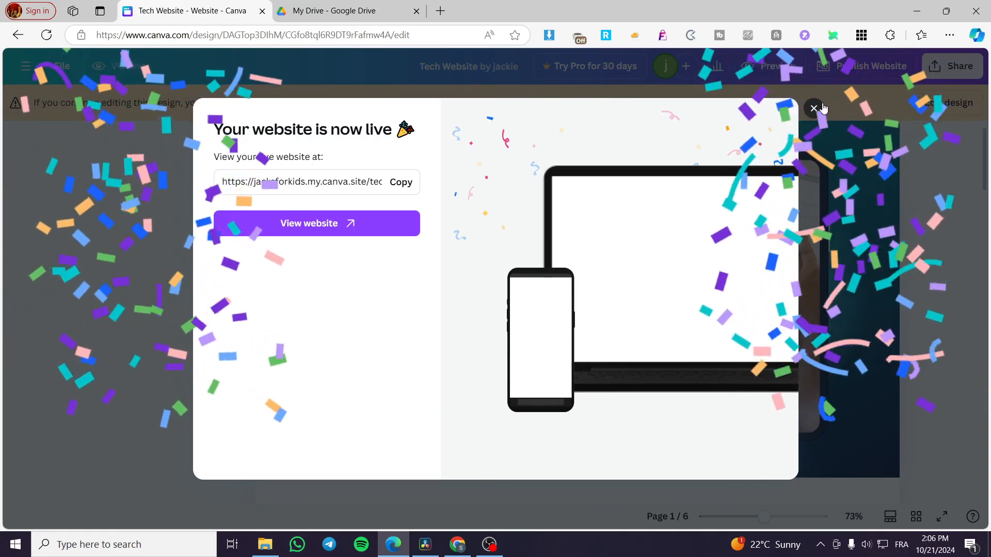
# Dismiss the live notice and scroll the preview past the Buy NOW buttons to Say Hello to BuyBooster
pyautogui.click(813, 109)
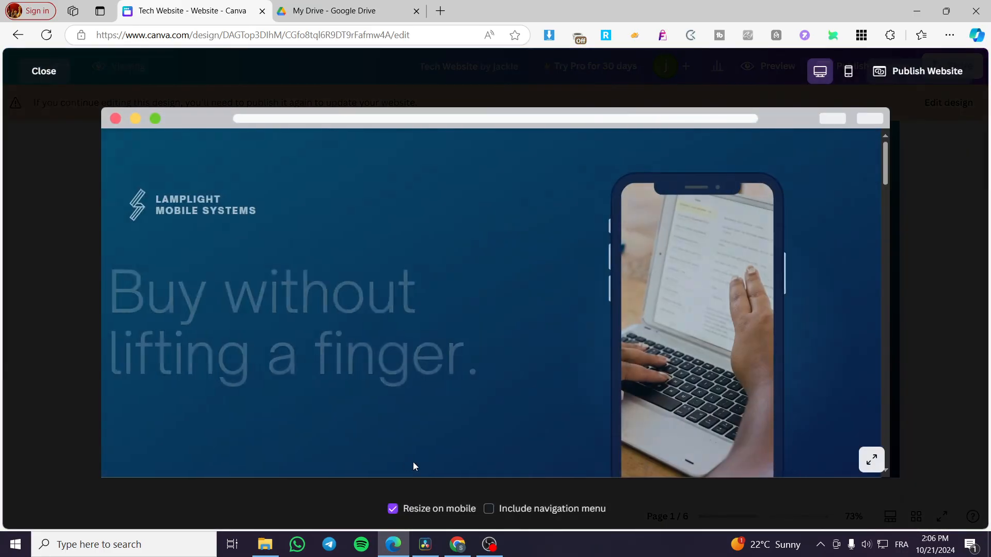
pyautogui.scroll(-3)
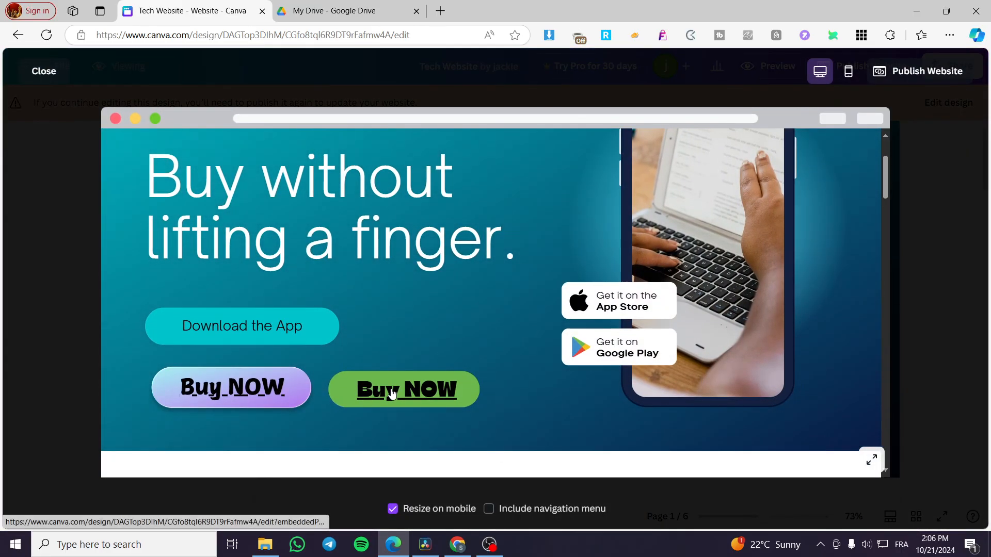
pyautogui.scroll(-3)
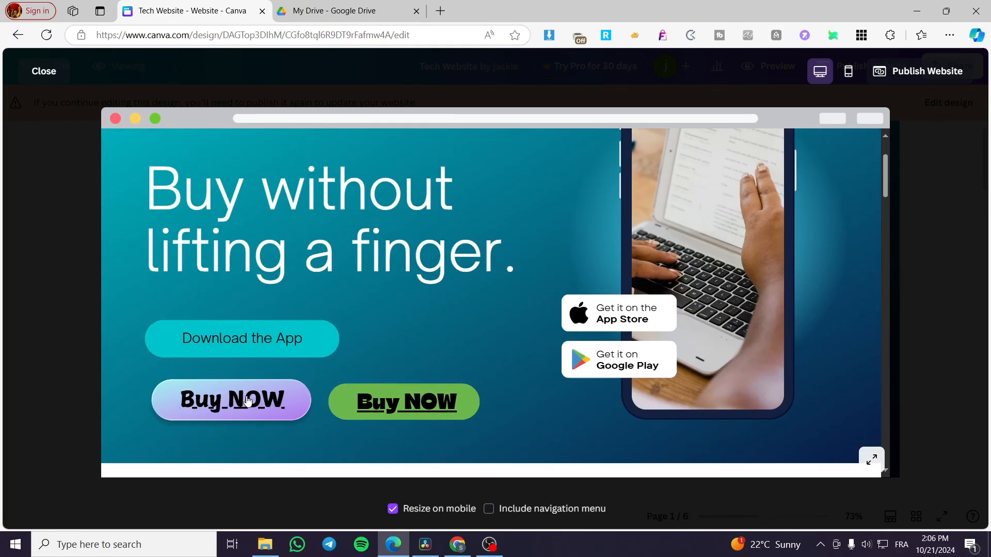
pyautogui.scroll(-3)
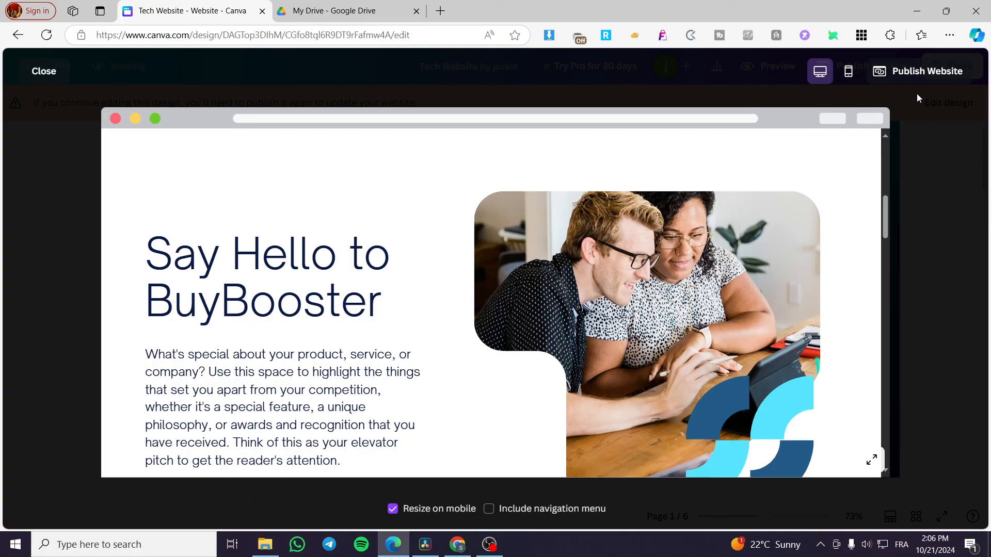
pyautogui.moveTo(765, 91)
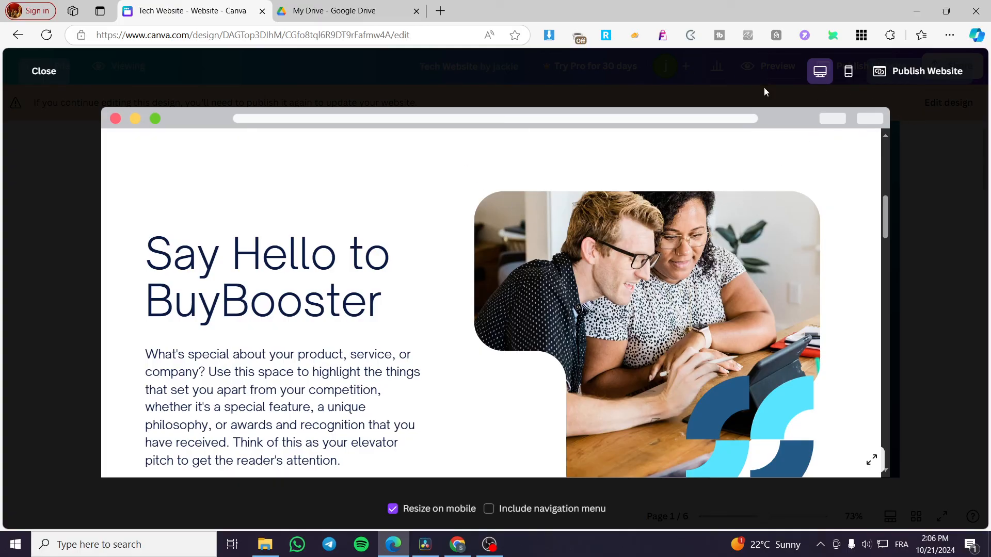